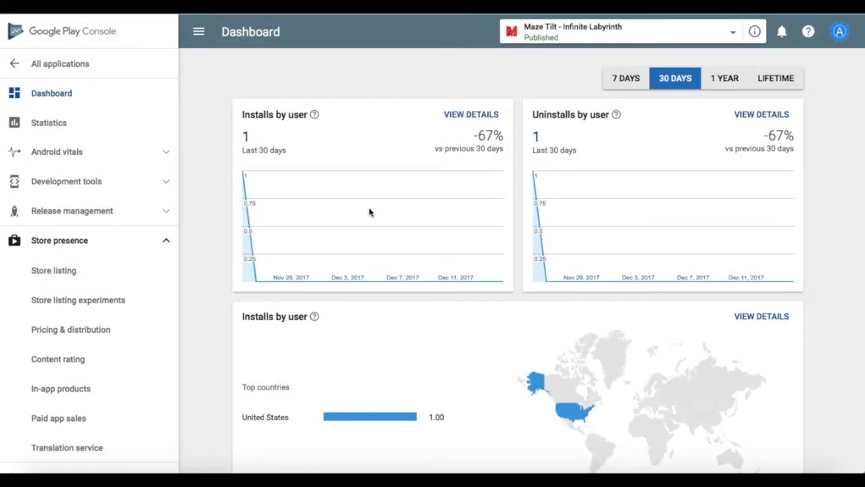
Choose Unpublish under App Availability on the Pricing & distribution page.
{"action": "scroll", "scroll_direction": "down", "scroll_amount": 3}
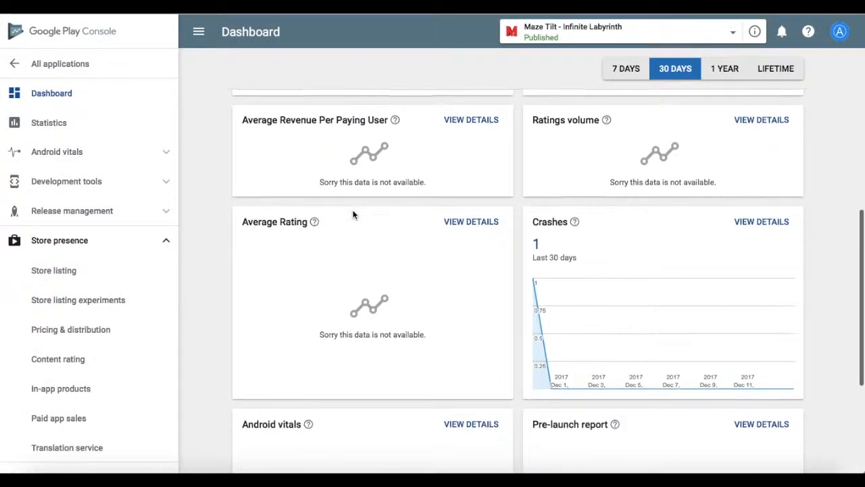
{"action": "scroll", "scroll_direction": "down", "scroll_amount": 3}
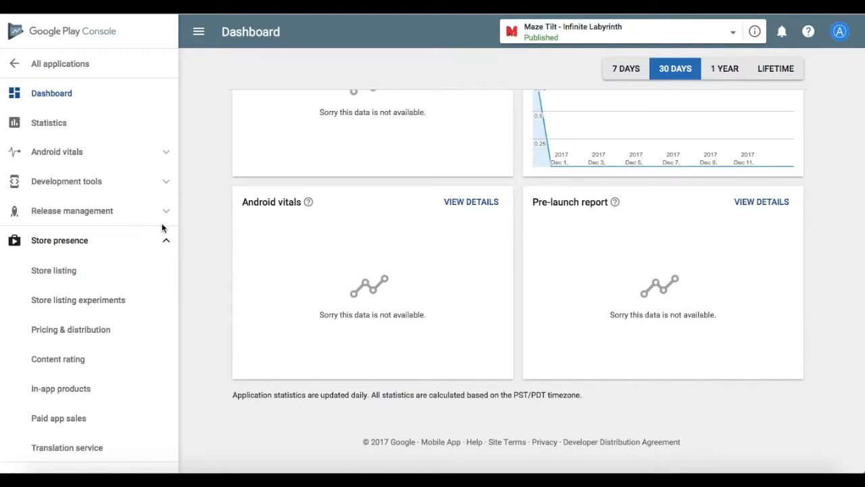
{"action": "mouse_move", "coordinate": [168, 243]}
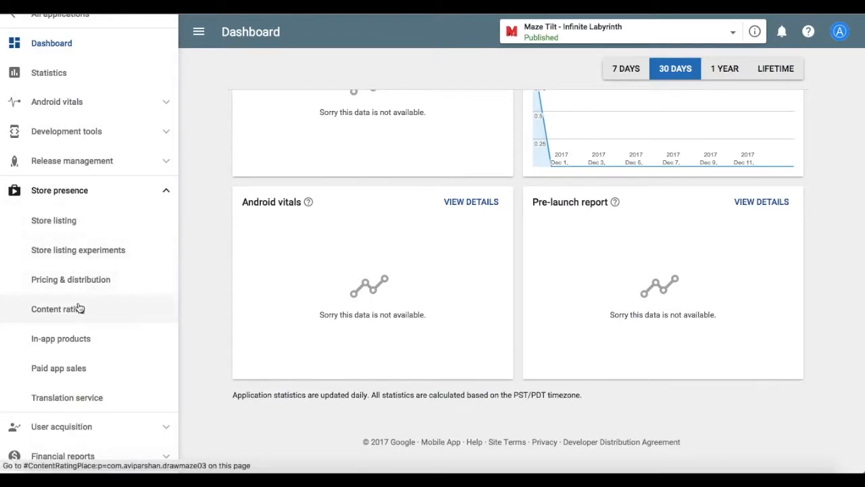
{"action": "left_click", "coordinate": [70, 279]}
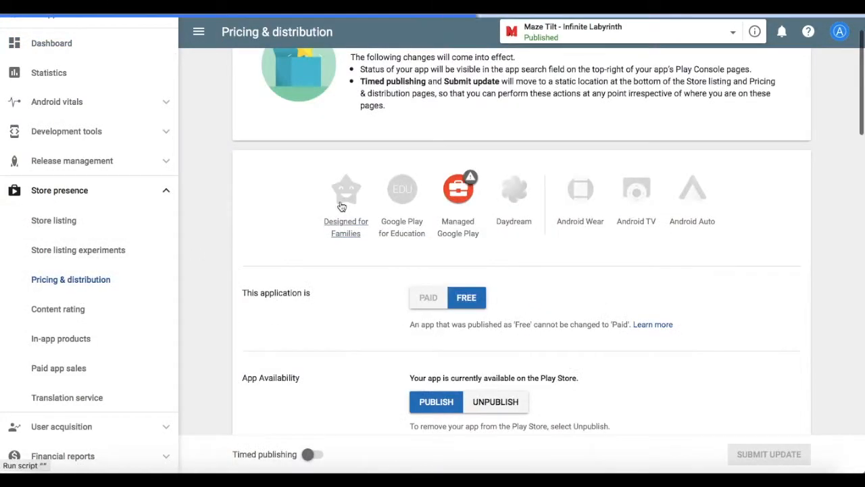
{"action": "scroll", "scroll_direction": "down", "scroll_amount": 3}
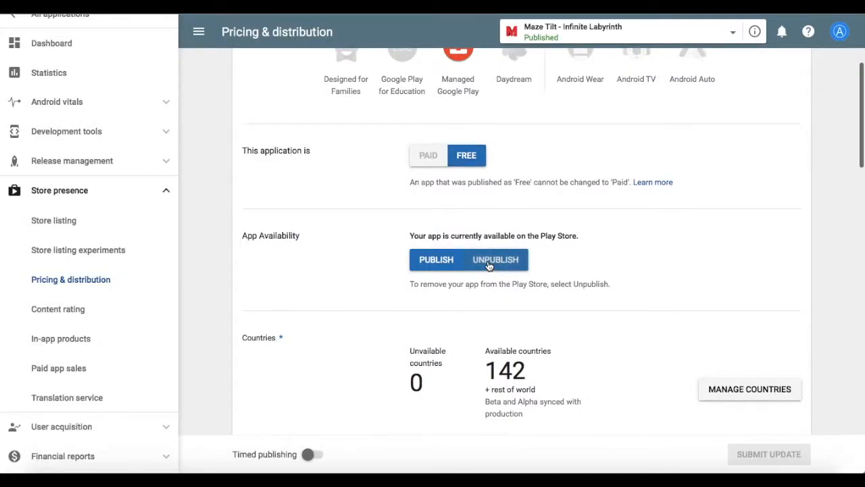
{"action": "left_click", "coordinate": [495, 259]}
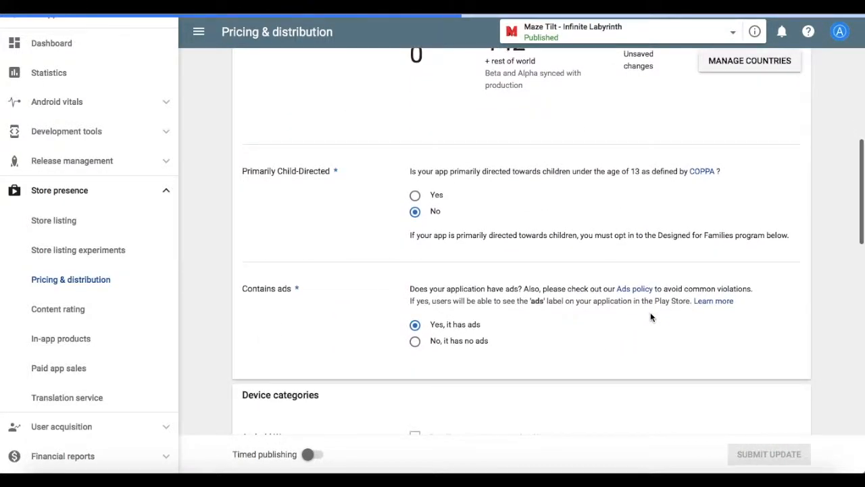
Submit the update so Maze Tilt shows as Unpublished.
{"action": "scroll", "scroll_direction": "down", "scroll_amount": 3}
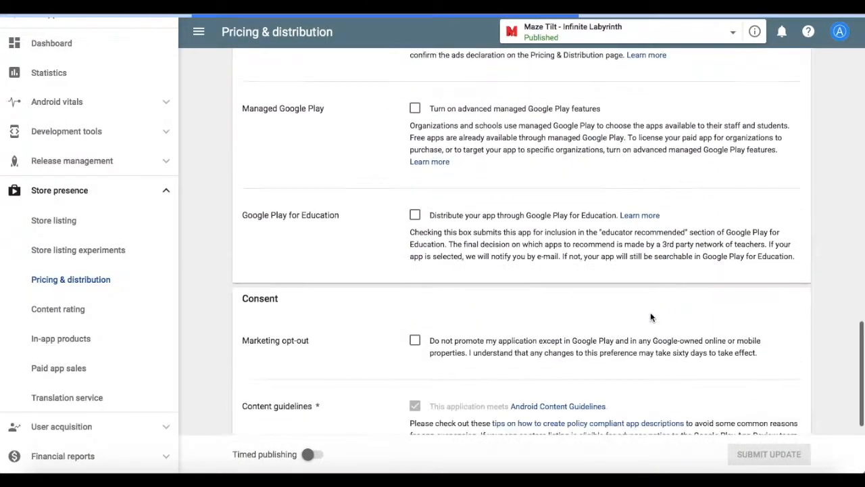
{"action": "left_click", "coordinate": [768, 454]}
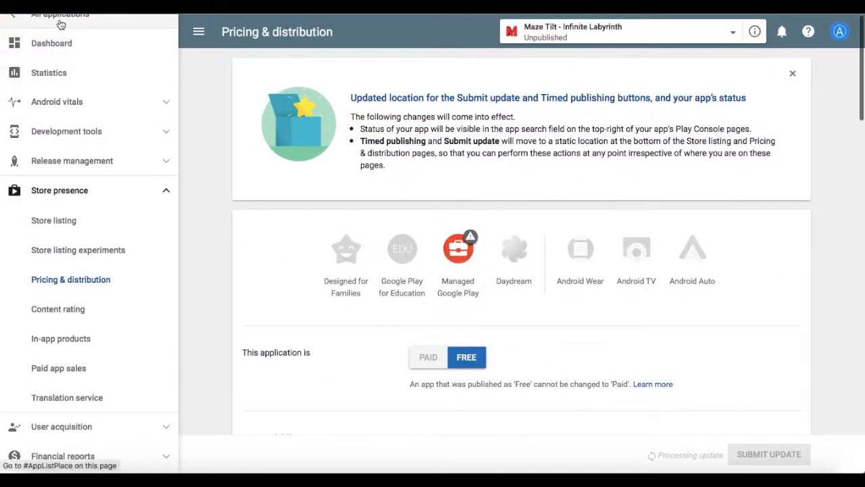
Return to All applications and tick the Hide Unpublished apps filter.
{"action": "left_click", "coordinate": [60, 15]}
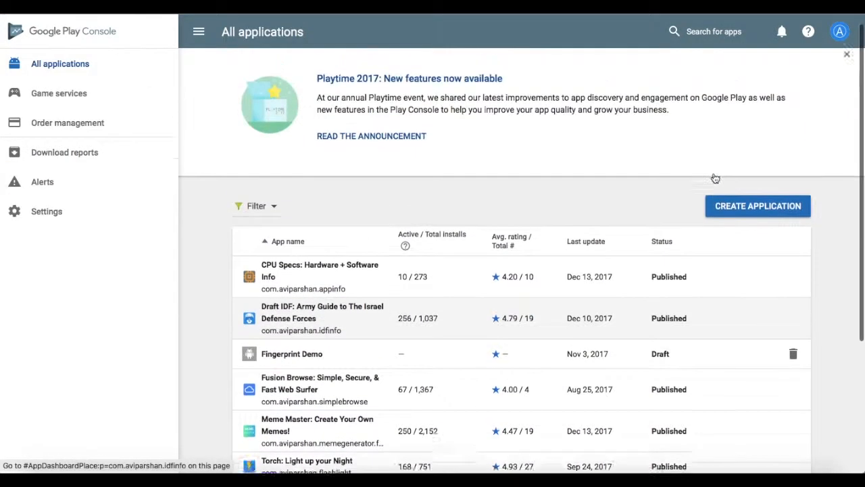
{"action": "left_click", "coordinate": [256, 205]}
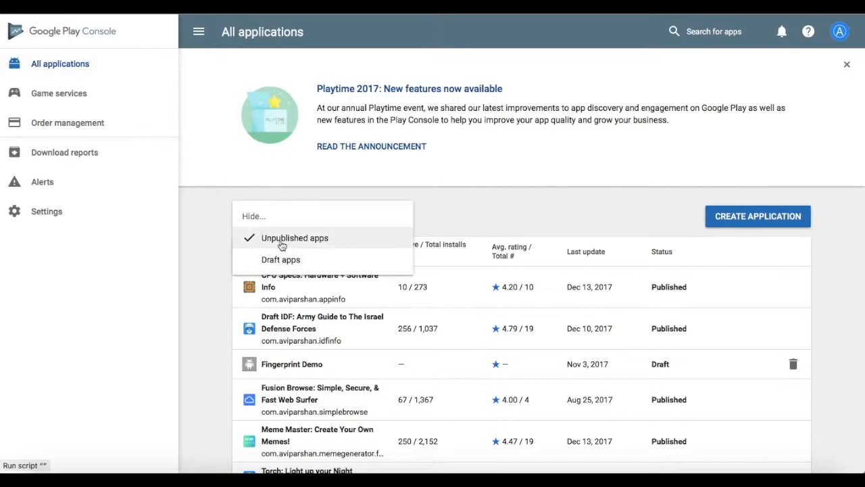
{"action": "left_click", "coordinate": [295, 238]}
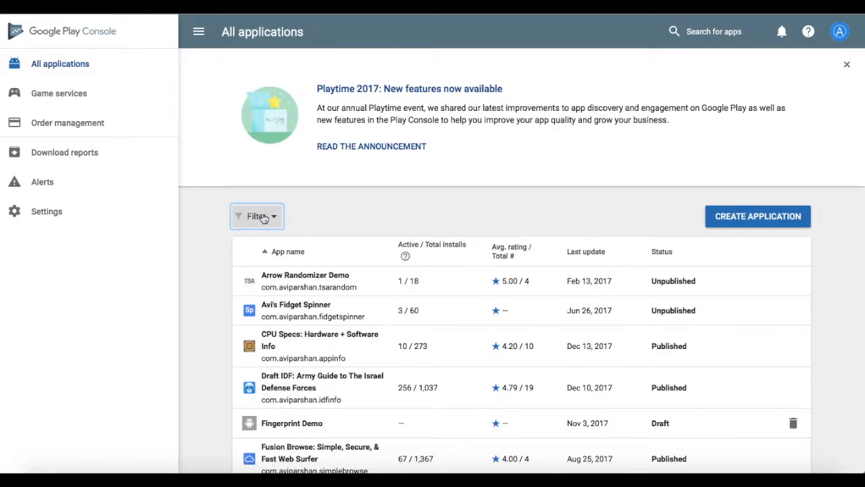
{"action": "scroll", "scroll_direction": "down", "scroll_amount": 3}
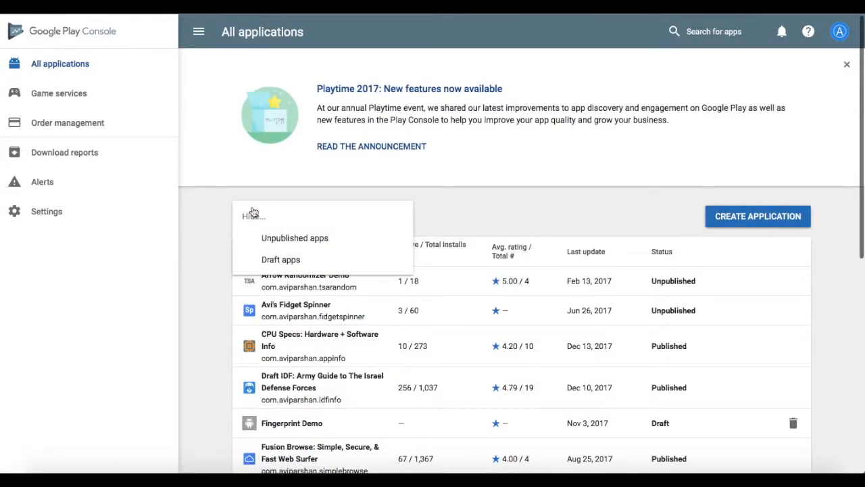
{"action": "left_click", "coordinate": [295, 237]}
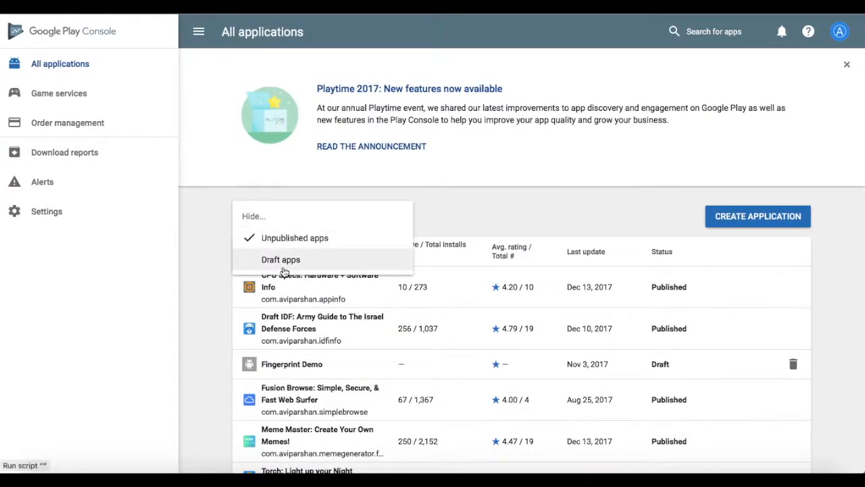